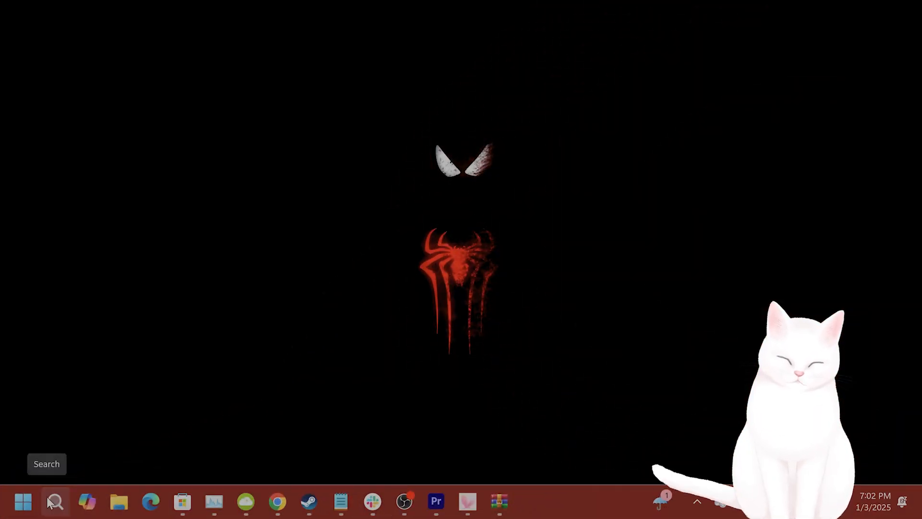
# Step: Search the taskbar for 'settings' to open the Settings app
pyautogui.click(55, 501)
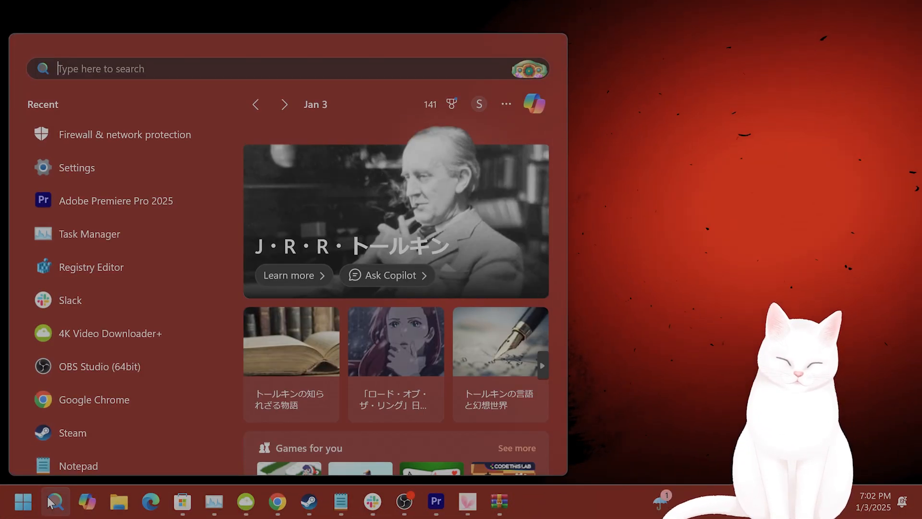
pyautogui.write('settings')
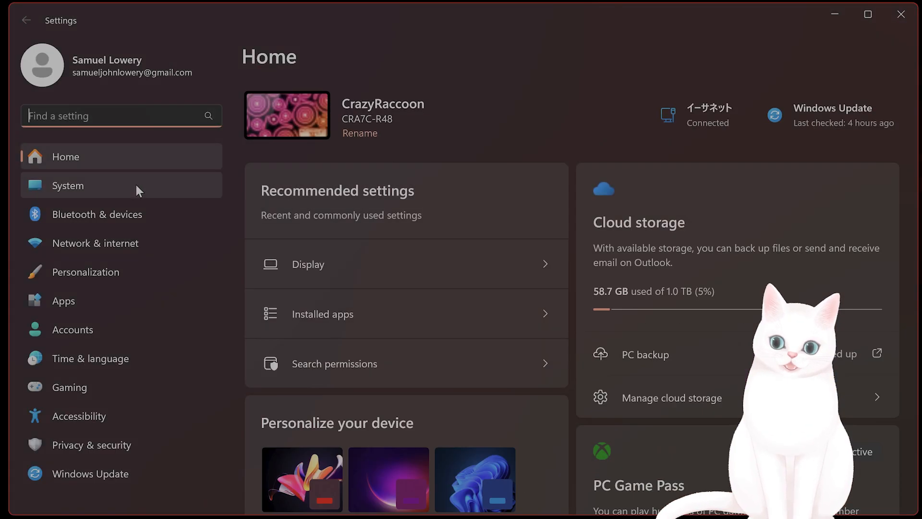
# Step: Go to the Sound page and scroll down to the Input device section
pyautogui.click(67, 185)
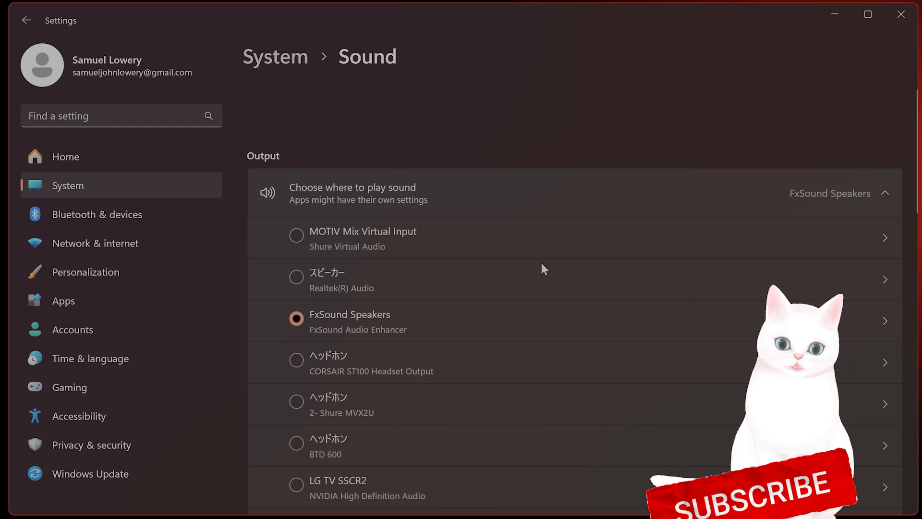
pyautogui.scroll(-3)
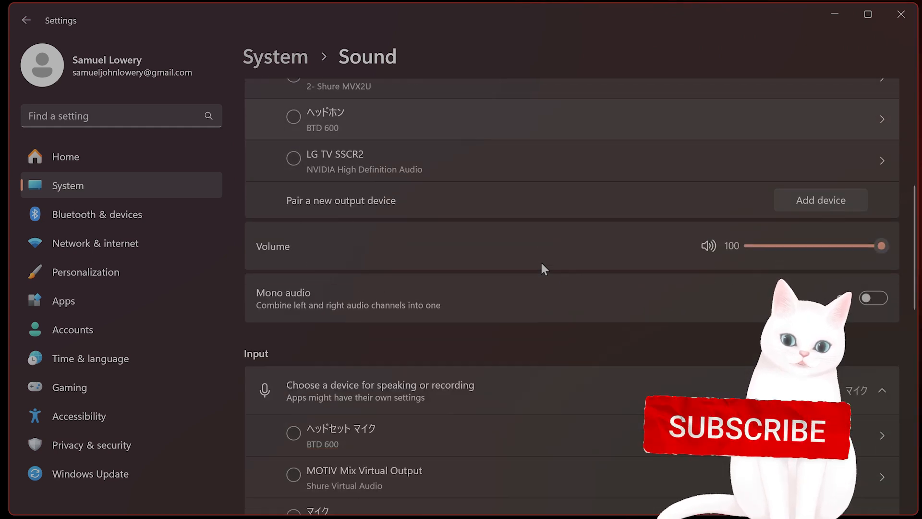
pyautogui.scroll(-3)
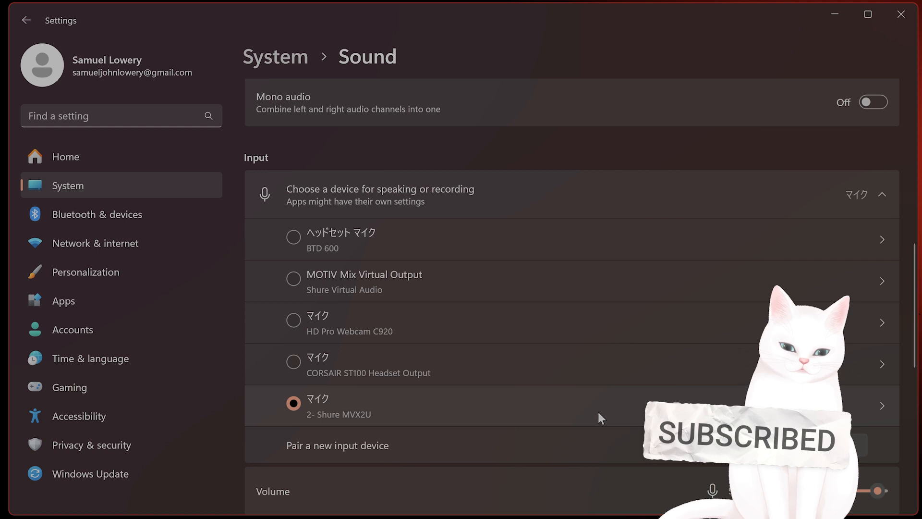
pyautogui.scroll(-3)
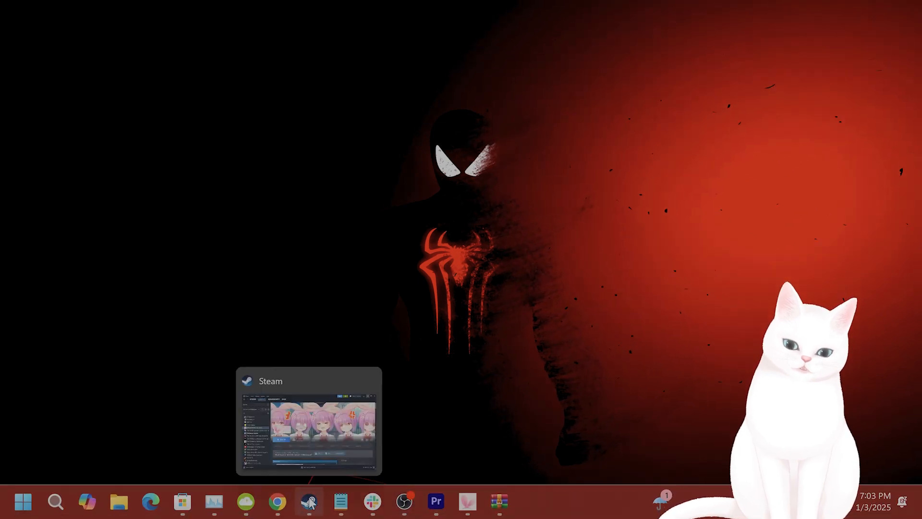
# Step: Bring the Steam window back up from the taskbar
pyautogui.click(308, 502)
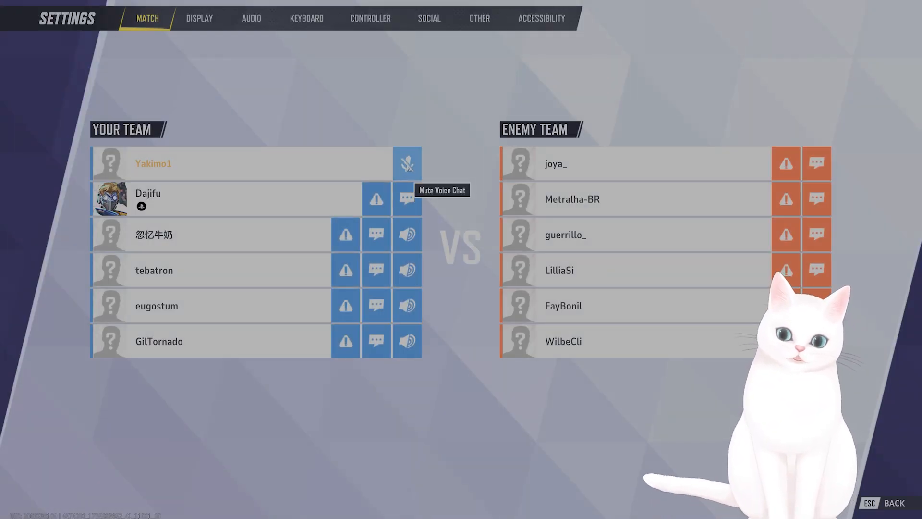
# Step: Set voice chat input to マイク (2- Shure MVX2U) in the AUDIO tab, then leave the game
pyautogui.click(407, 163)
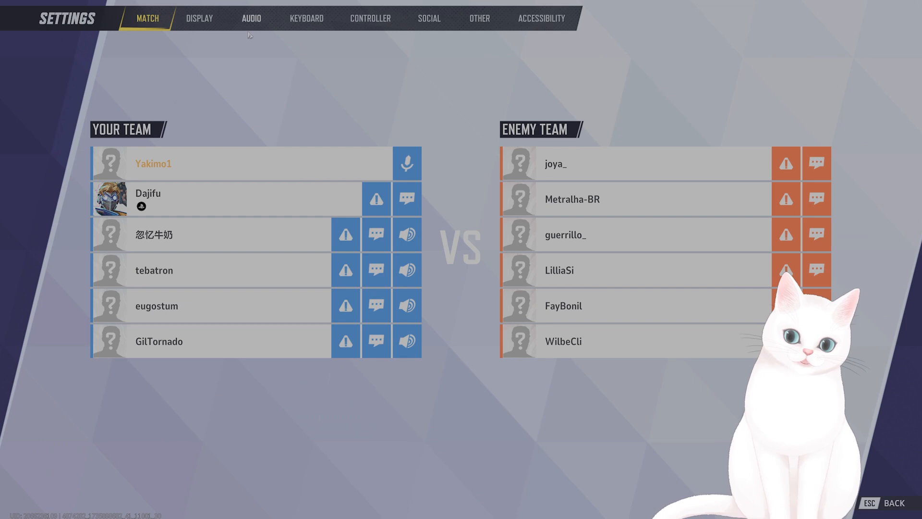
pyautogui.click(251, 18)
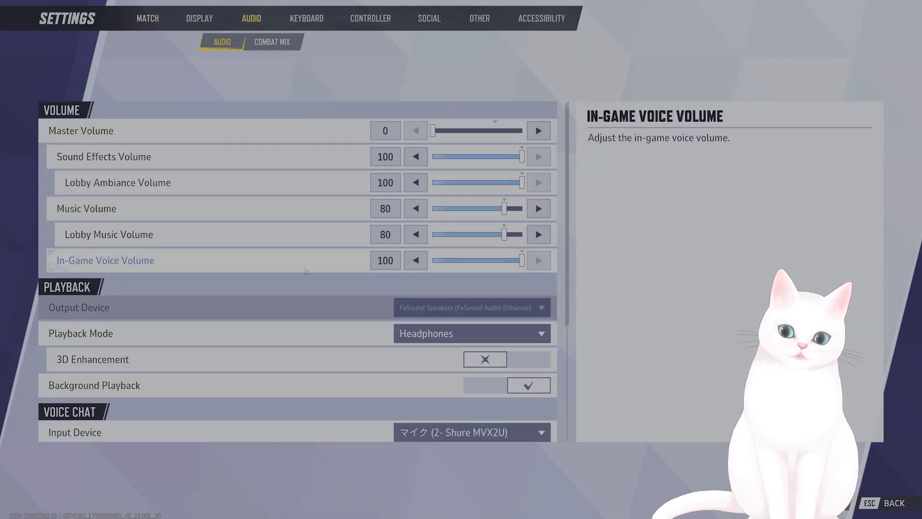
pyautogui.click(471, 278)
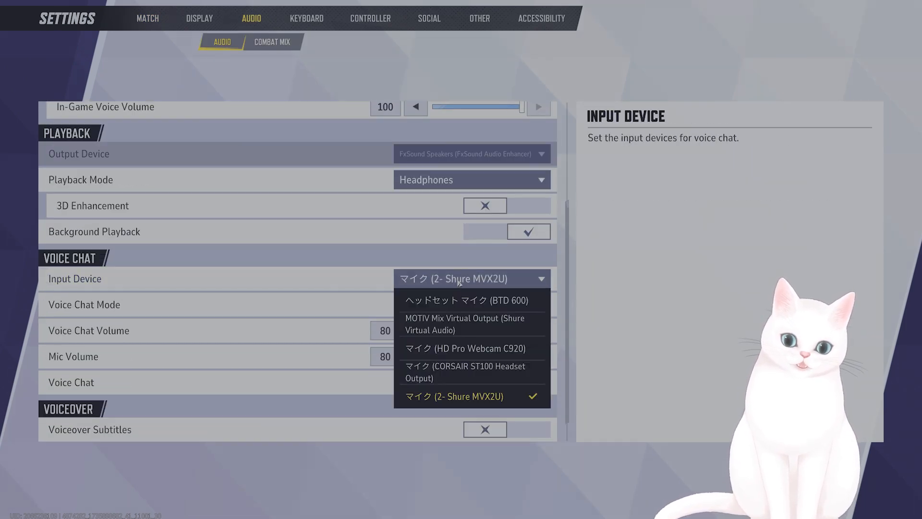
pyautogui.click(467, 396)
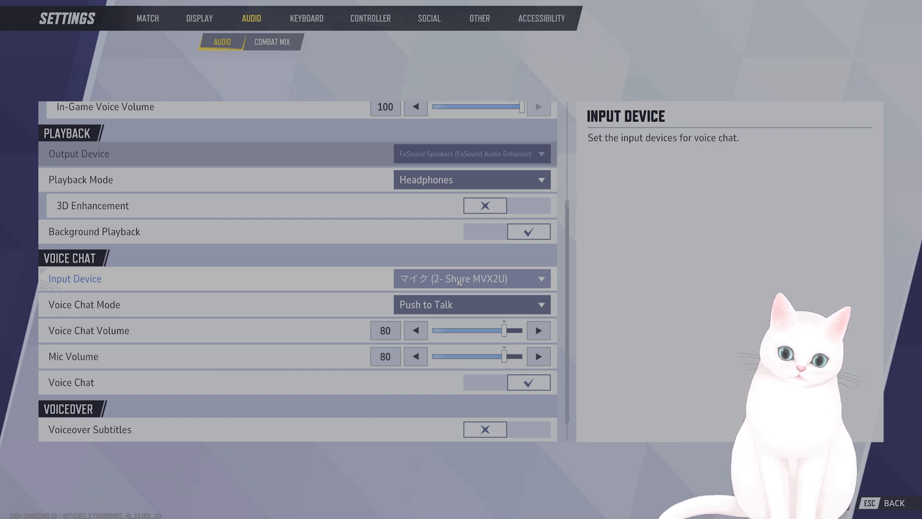
pyautogui.moveTo(459, 302)
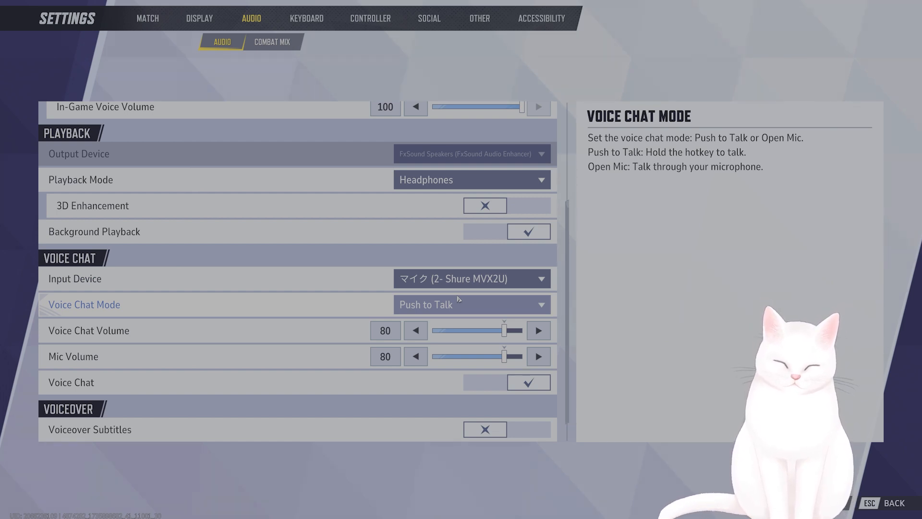
pyautogui.press('Win+g')
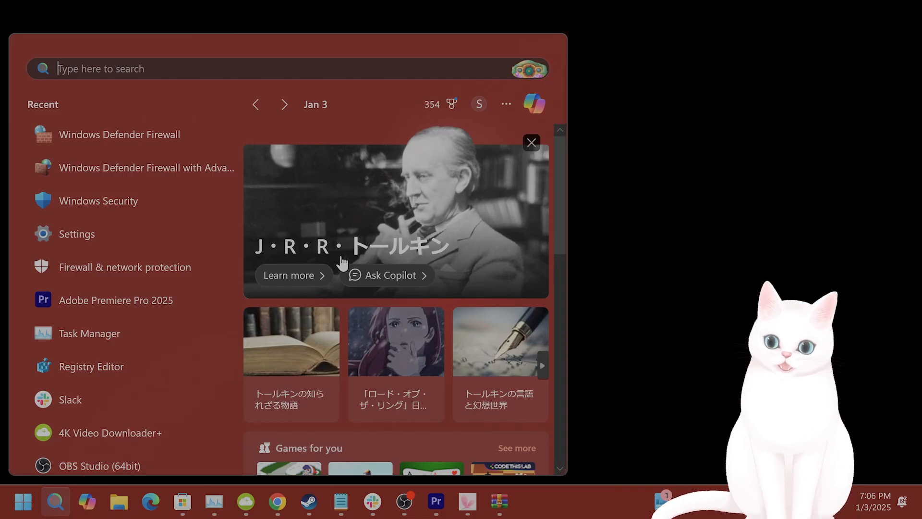
# Step: Open Windows Defender Firewall and its 'Turn Windows Defender Firewall on or off' page
pyautogui.click(120, 134)
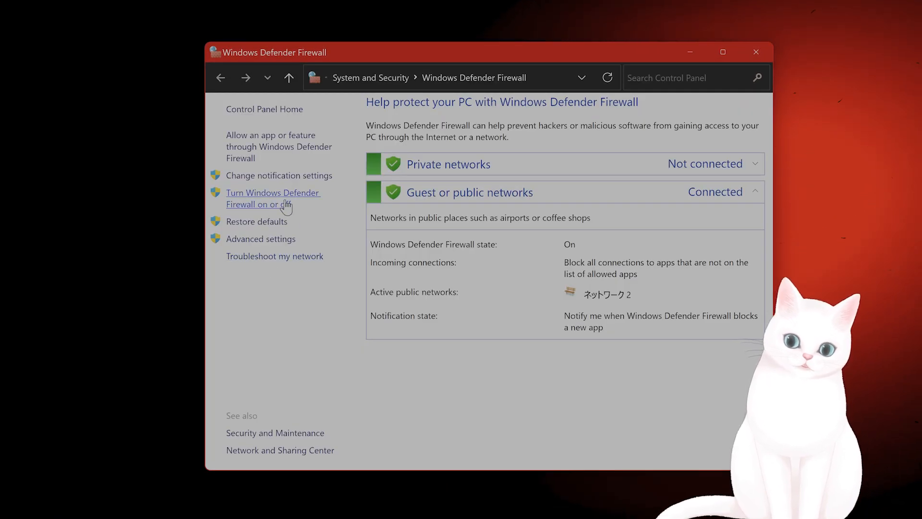
pyautogui.click(272, 199)
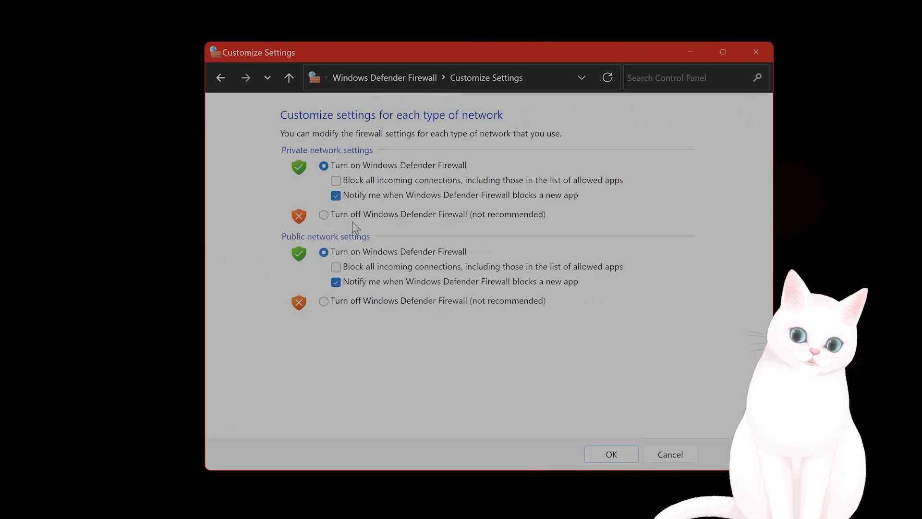